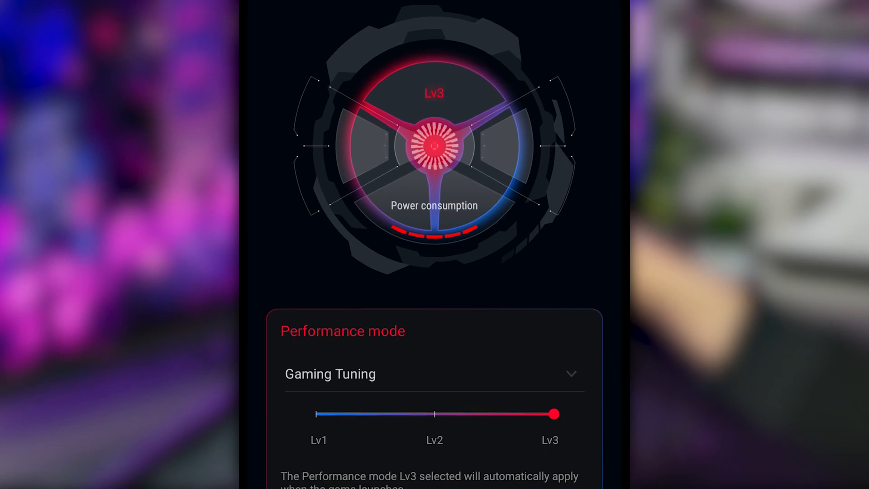
Set this game's performance mode to Hardcore Tuning and review its Customize sliders.
left_click(433, 373)
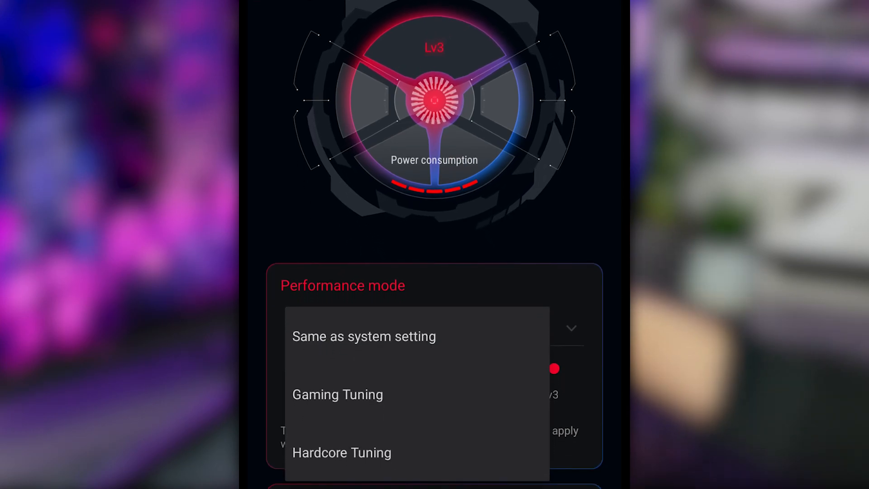
left_click(342, 452)
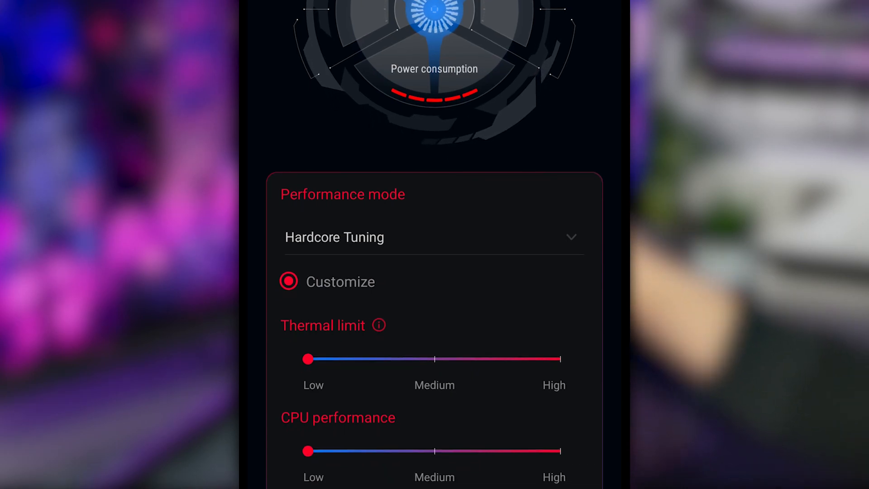
scroll("down", 3)
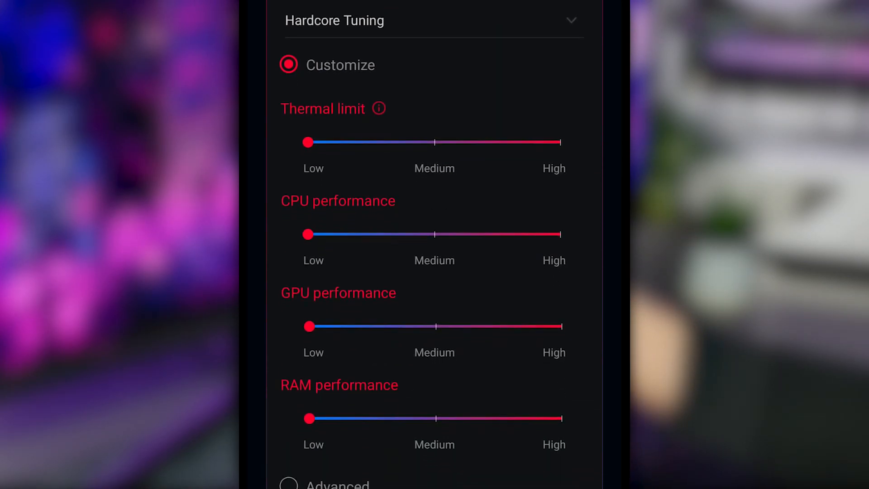
scroll("down", 3)
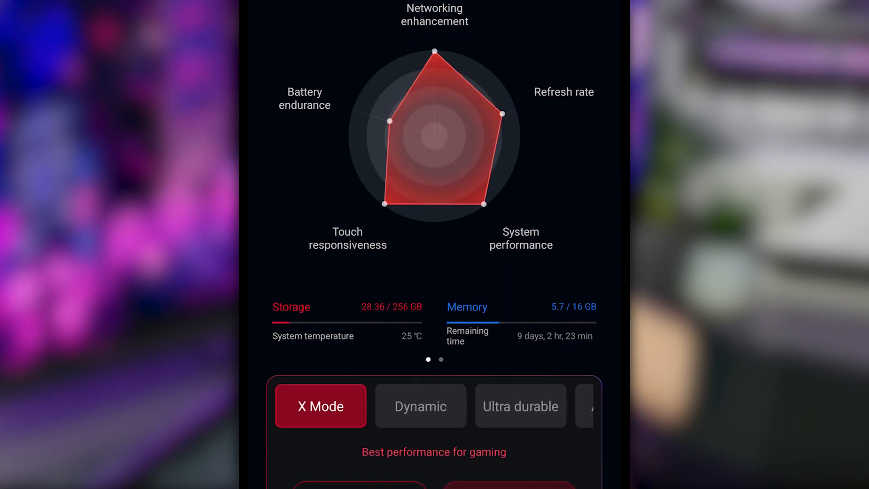
Select Ultra durable mode in place of X Mode, bringing up lighting and fan speed settings.
scroll("up", 3)
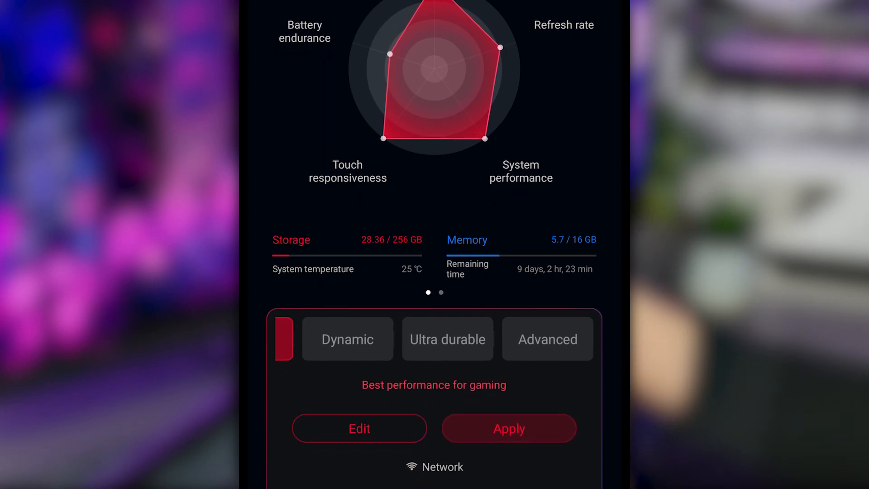
left_click(446, 339)
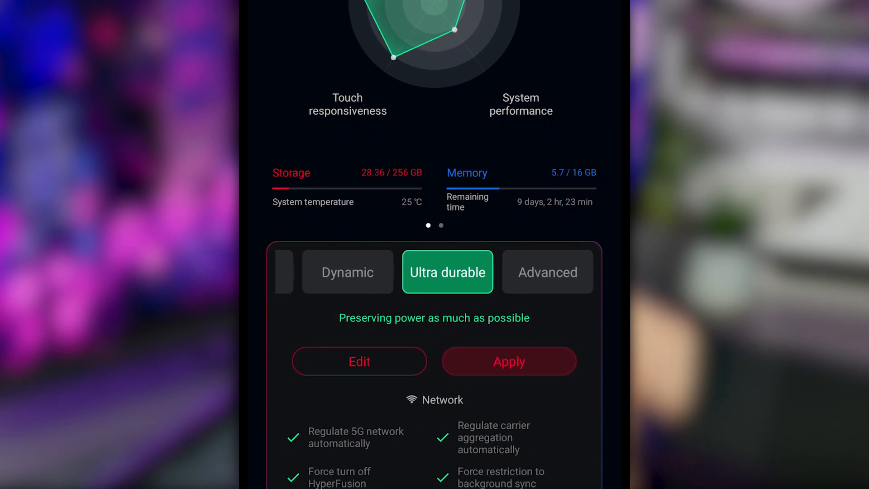
left_click(546, 271)
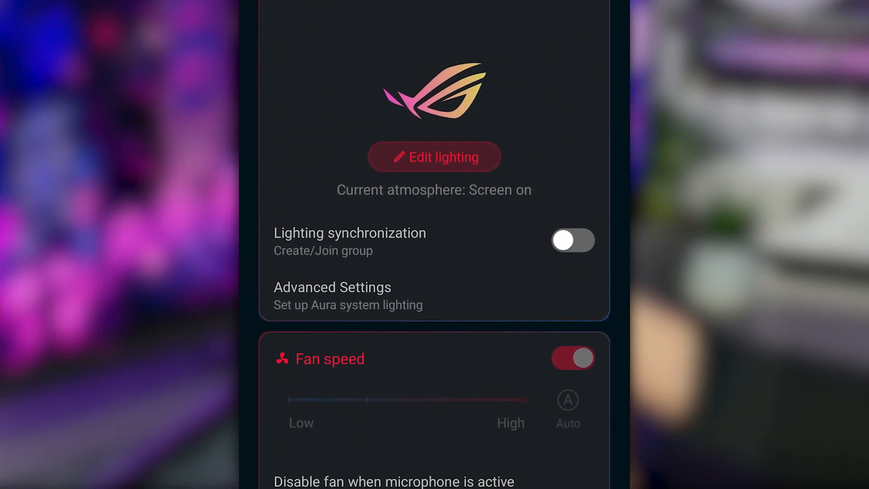
scroll("down", 3)
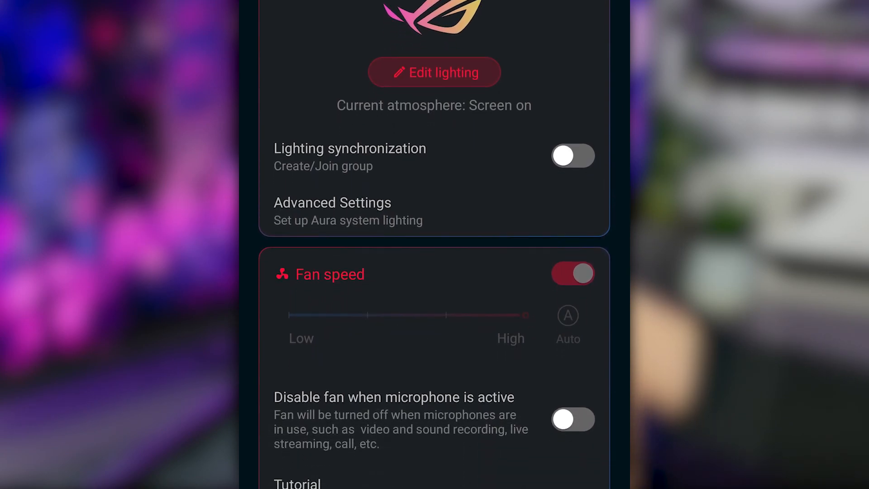
scroll("down", 3)
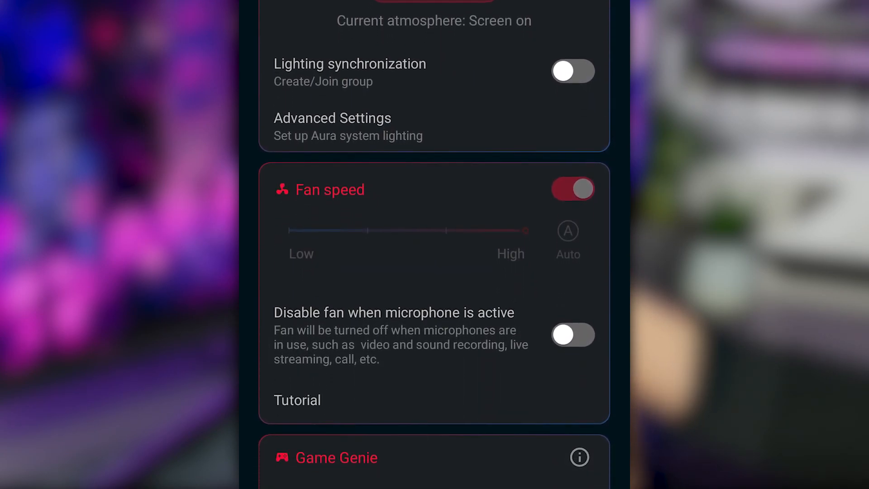
scroll("down", 3)
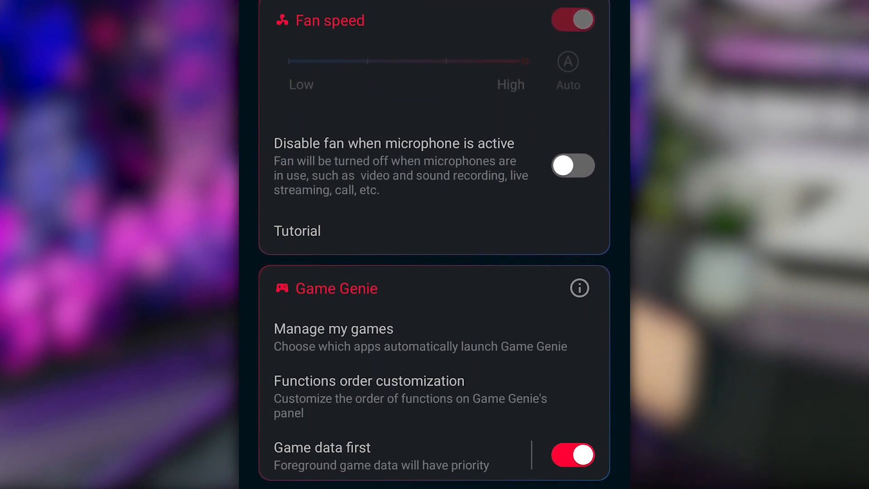
scroll("down", 3)
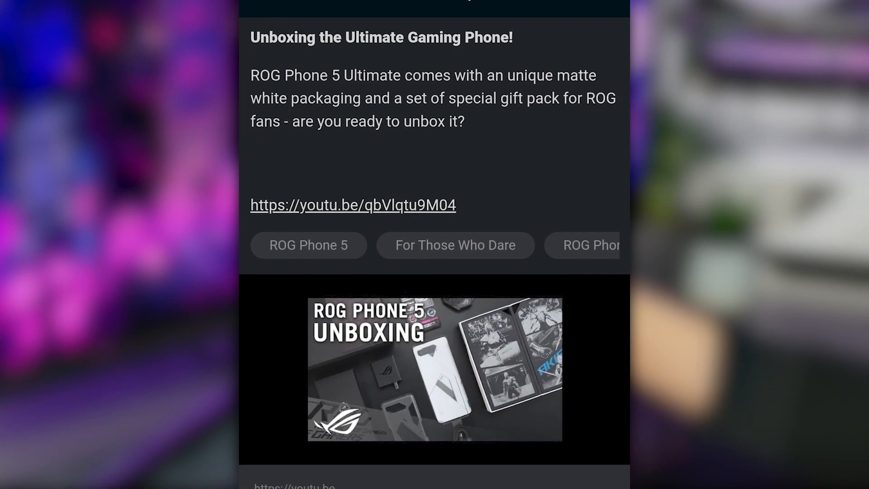
scroll("down", 3)
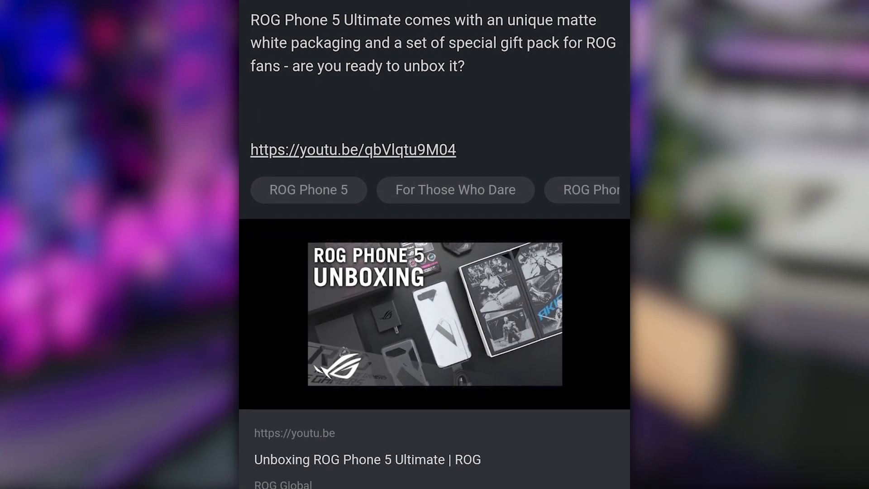
scroll("down", 3)
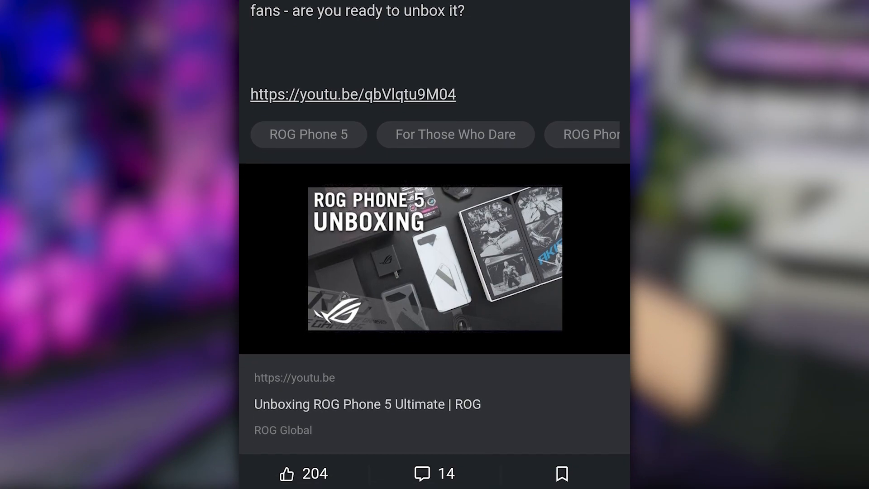
scroll("down", 3)
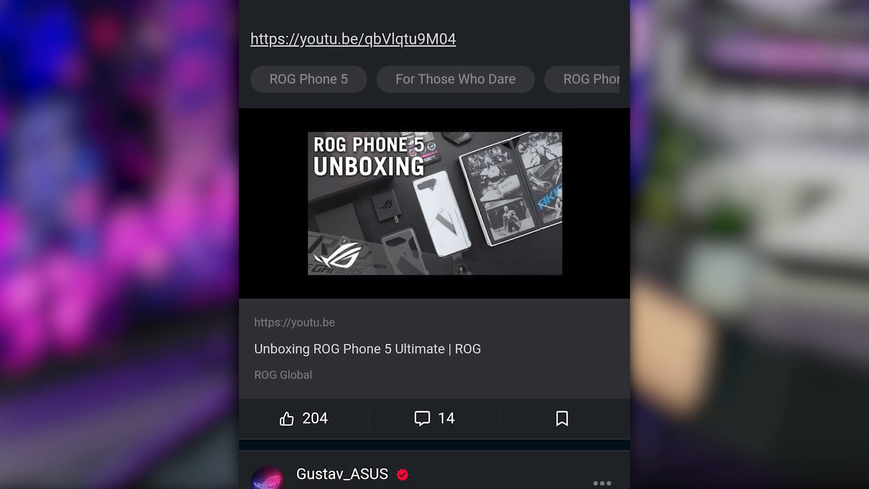
scroll("down", 3)
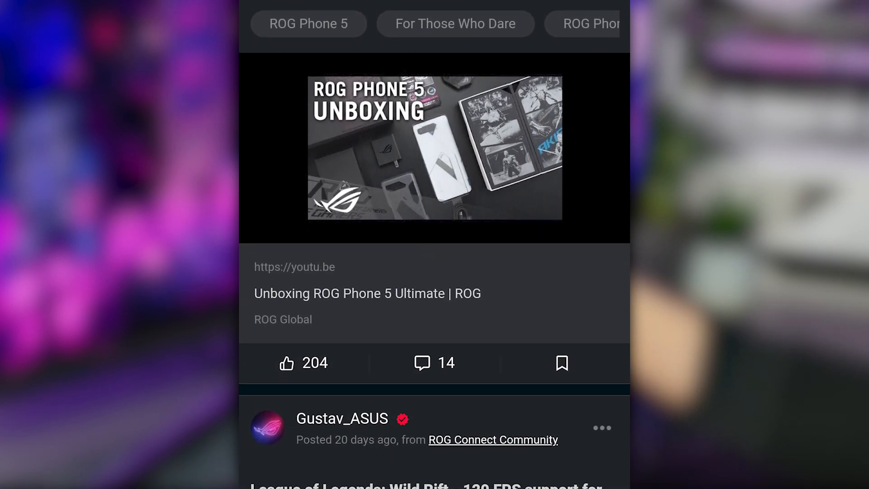
scroll("down", 3)
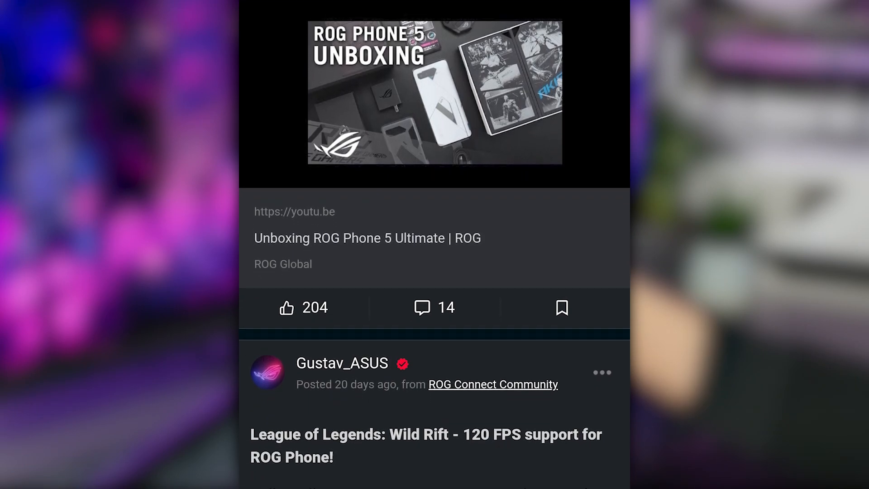
scroll("down", 3)
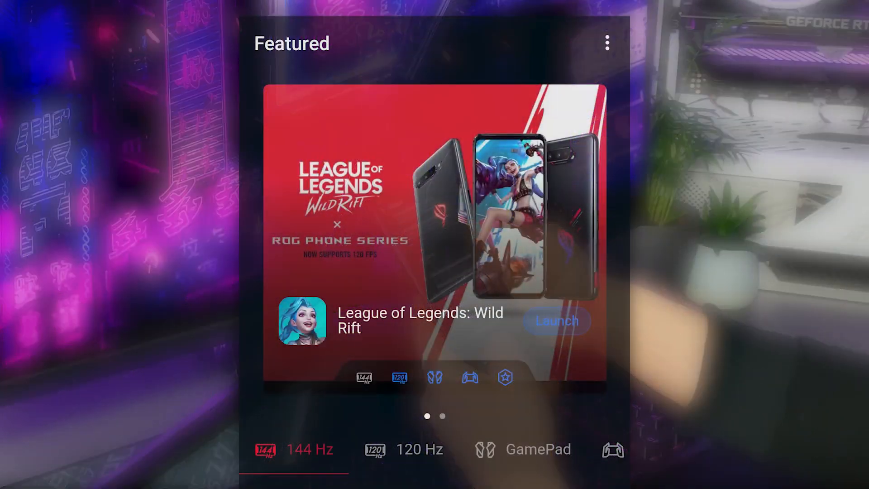
scroll("down", 3)
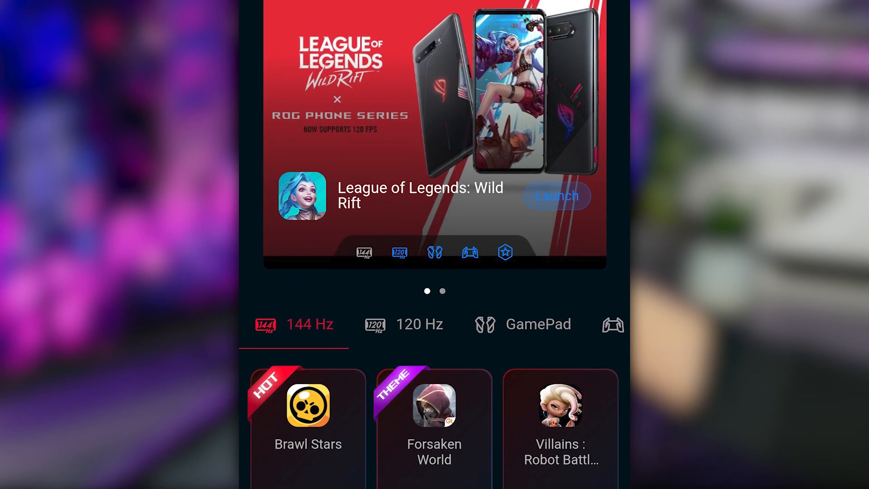
scroll("down", 3)
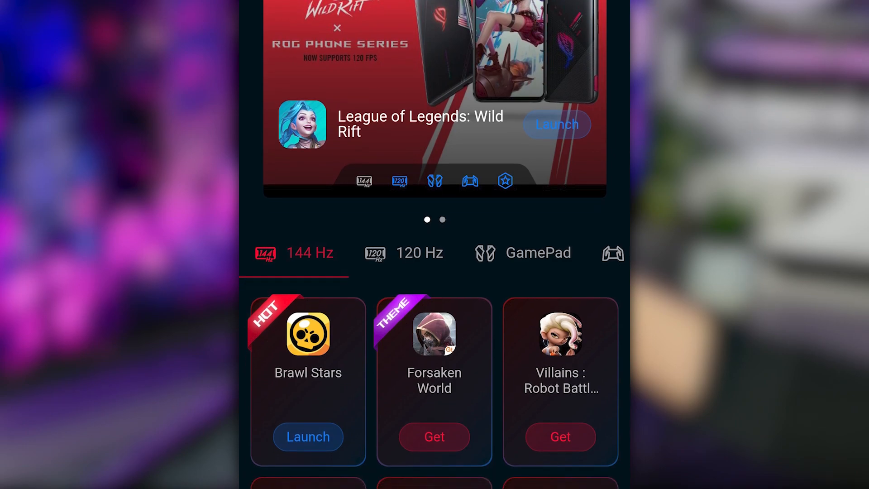
scroll("down", 3)
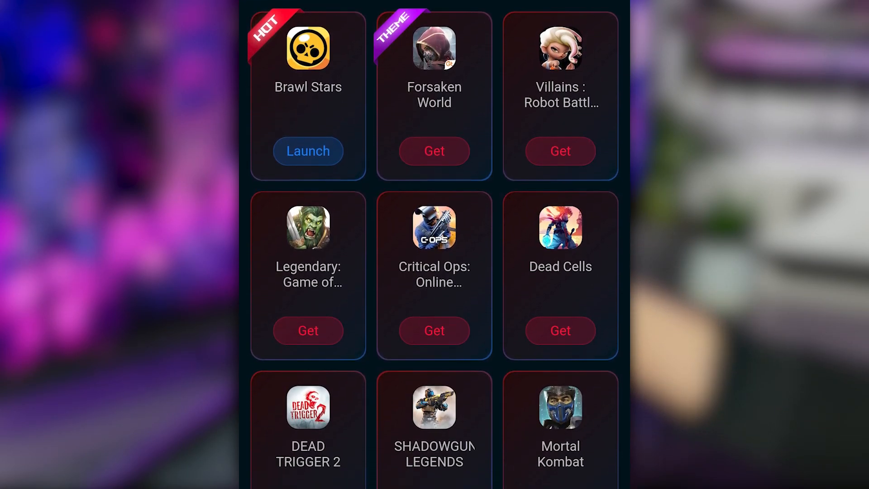
scroll("down", 3)
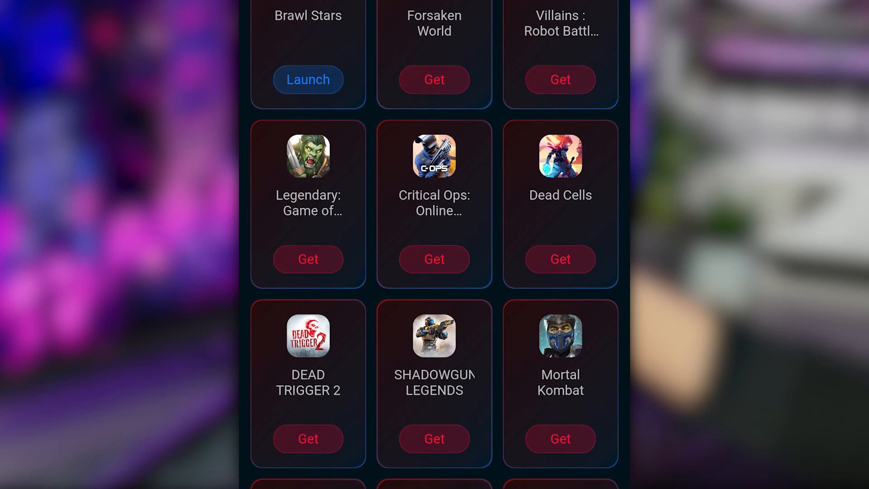
scroll("down", 3)
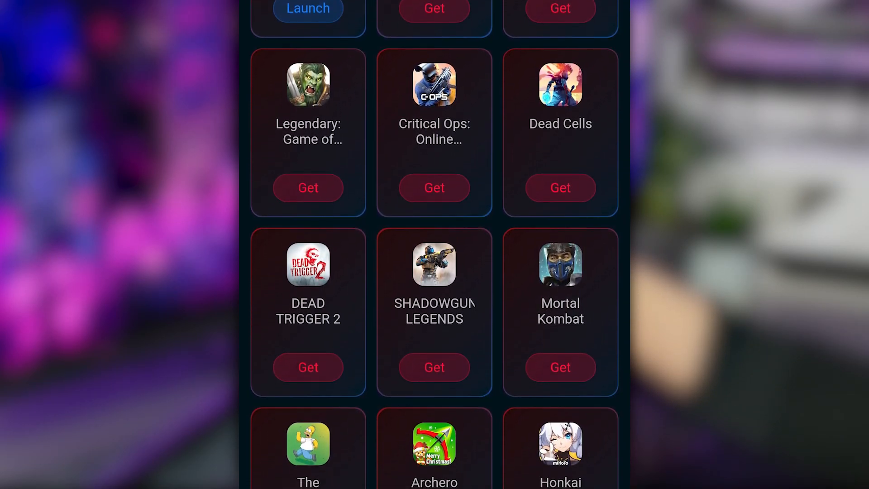